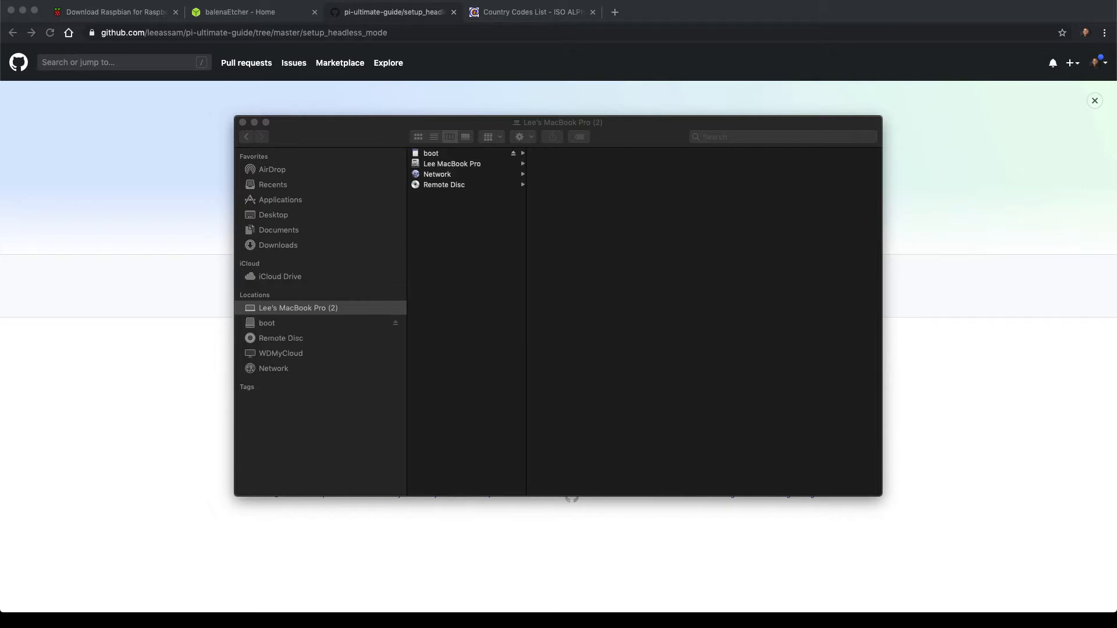
mouse_move(415, 283)
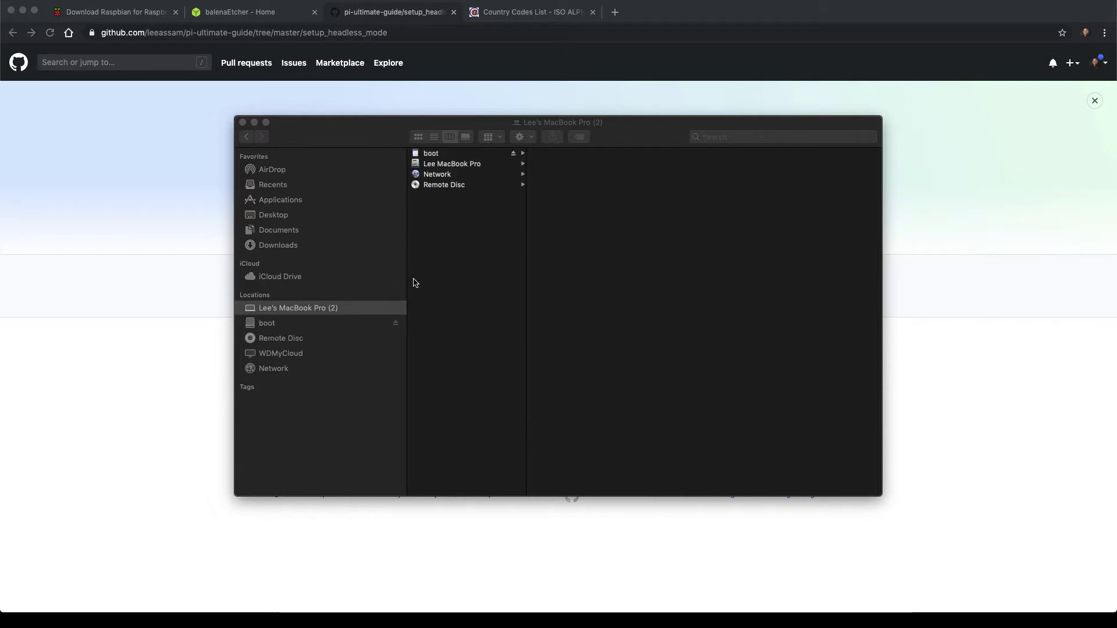
mouse_move(285, 329)
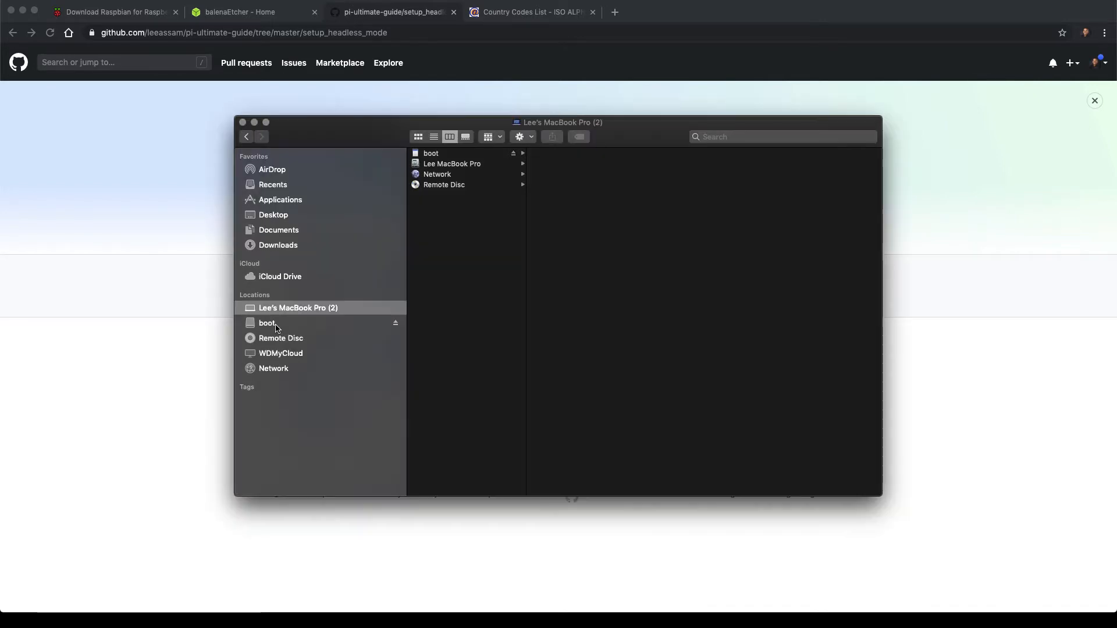
- Show the SD card's 'boot' volume in Finder and browse its files
click(267, 323)
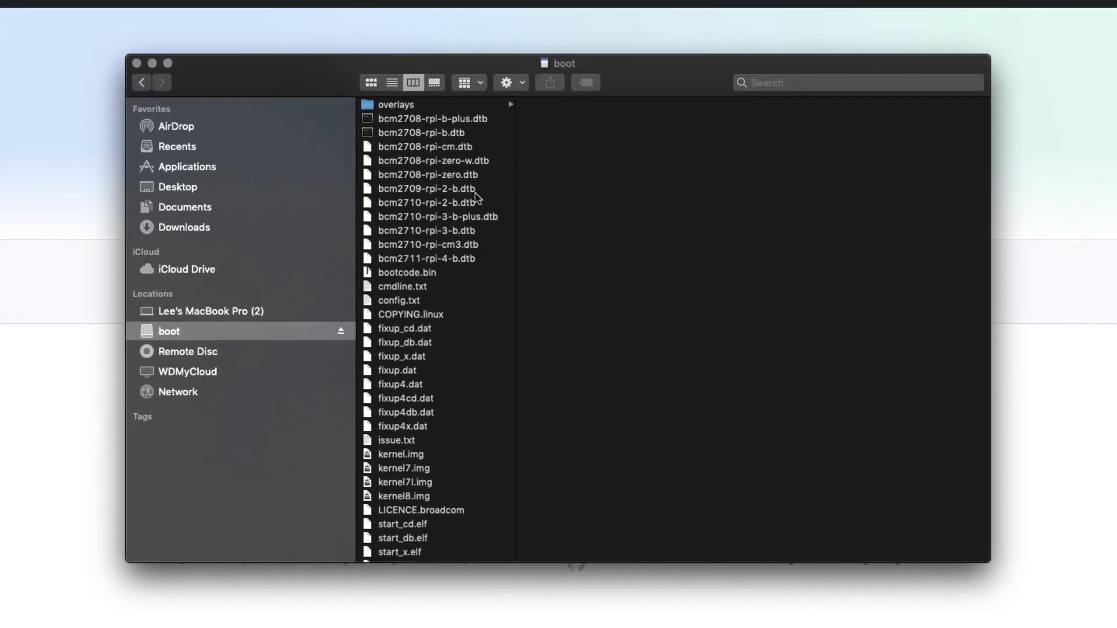
mouse_move(481, 350)
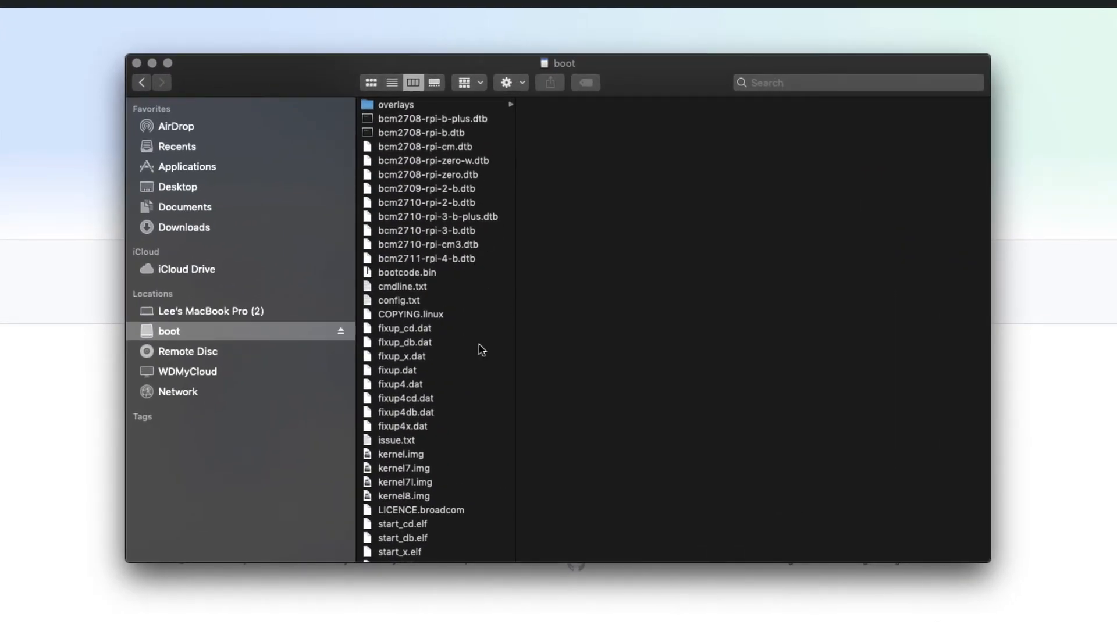
scroll(down, 3)
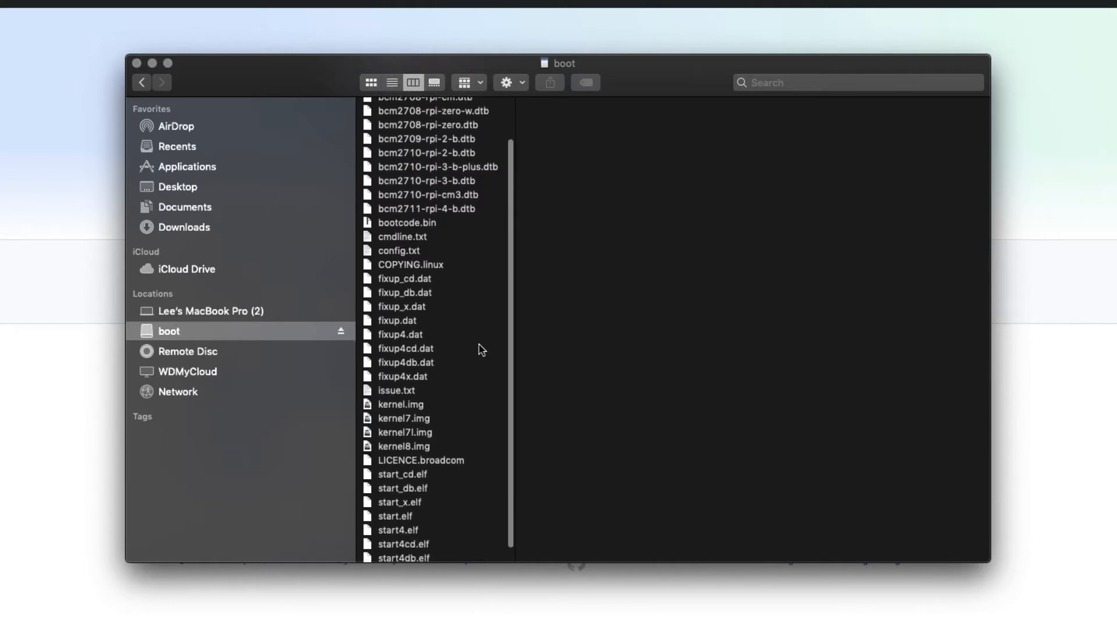
scroll(up, 3)
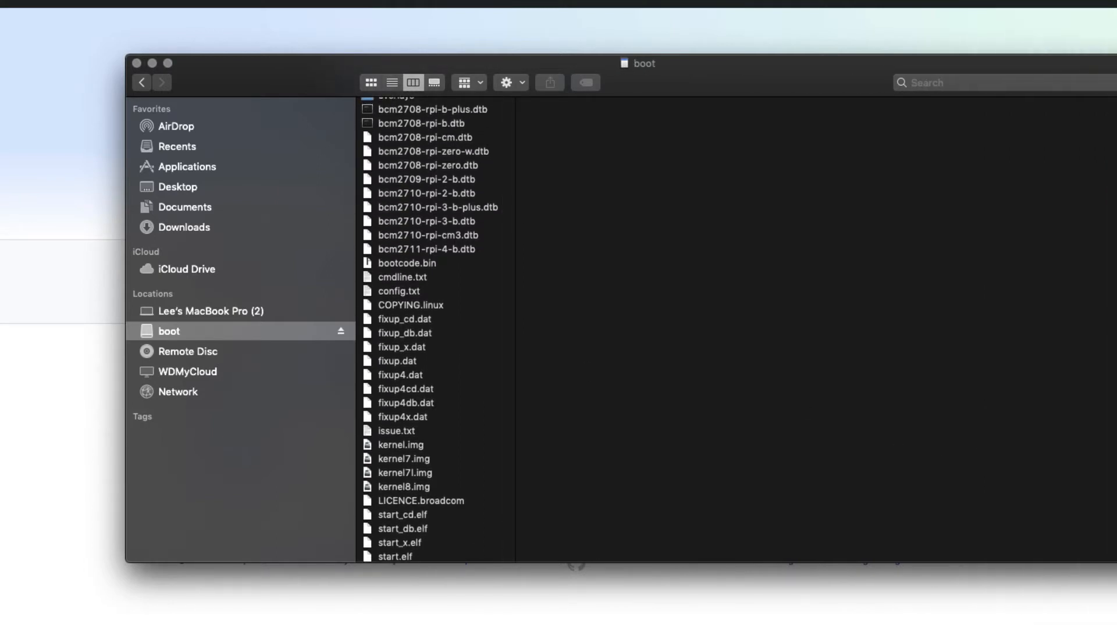
mouse_move(514, 387)
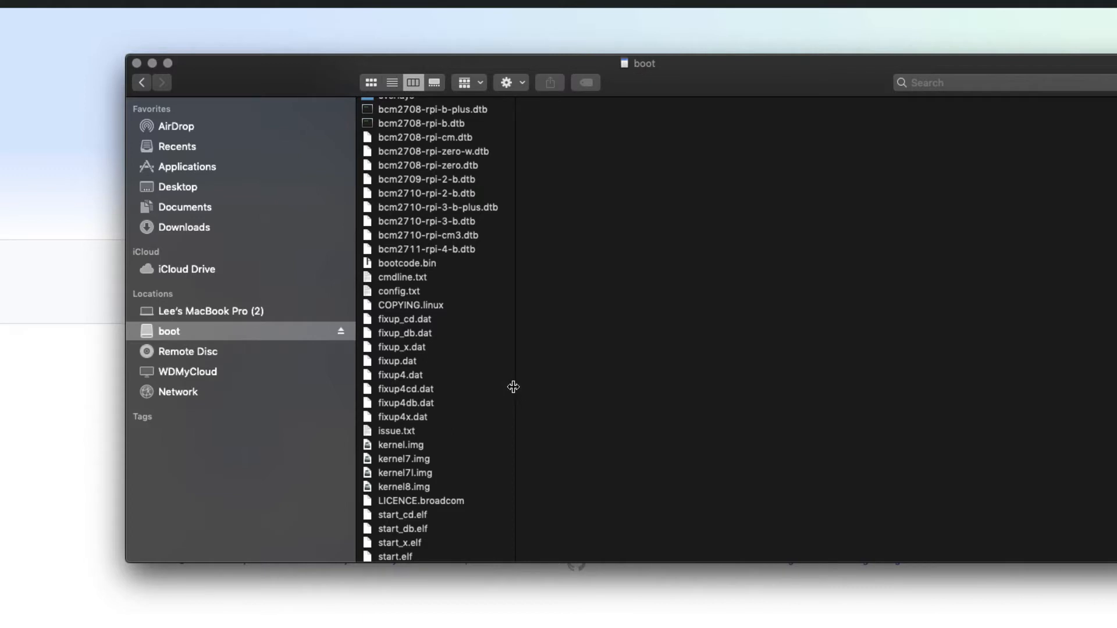
mouse_move(516, 393)
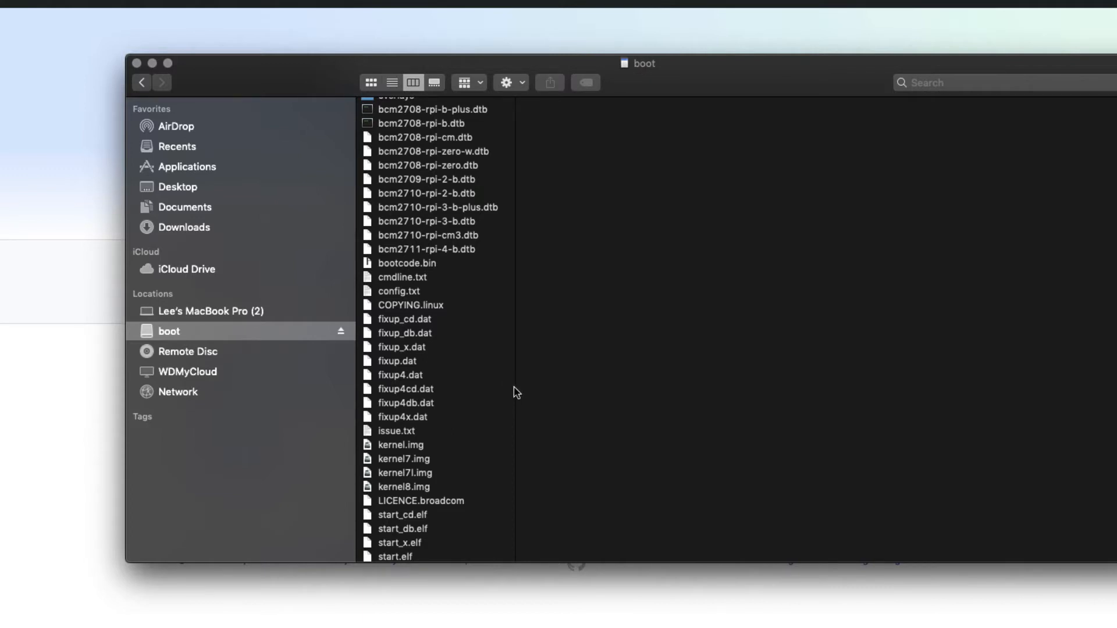
mouse_move(501, 388)
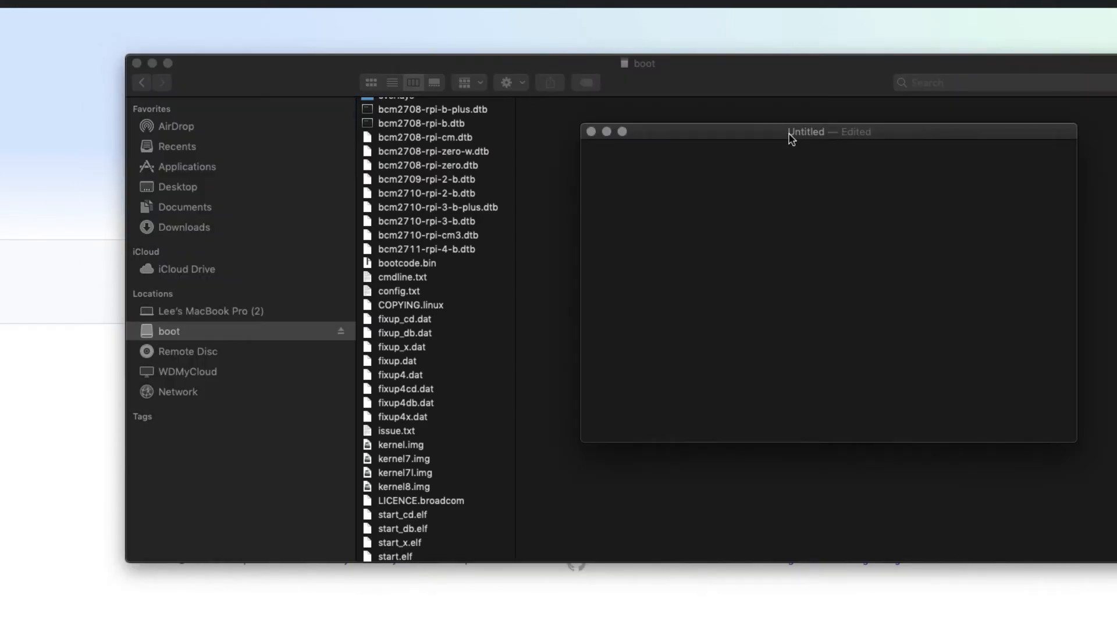
- Name the blank document 'ssh' in the save dialog with the .txt extension option off
key(cmd+s)
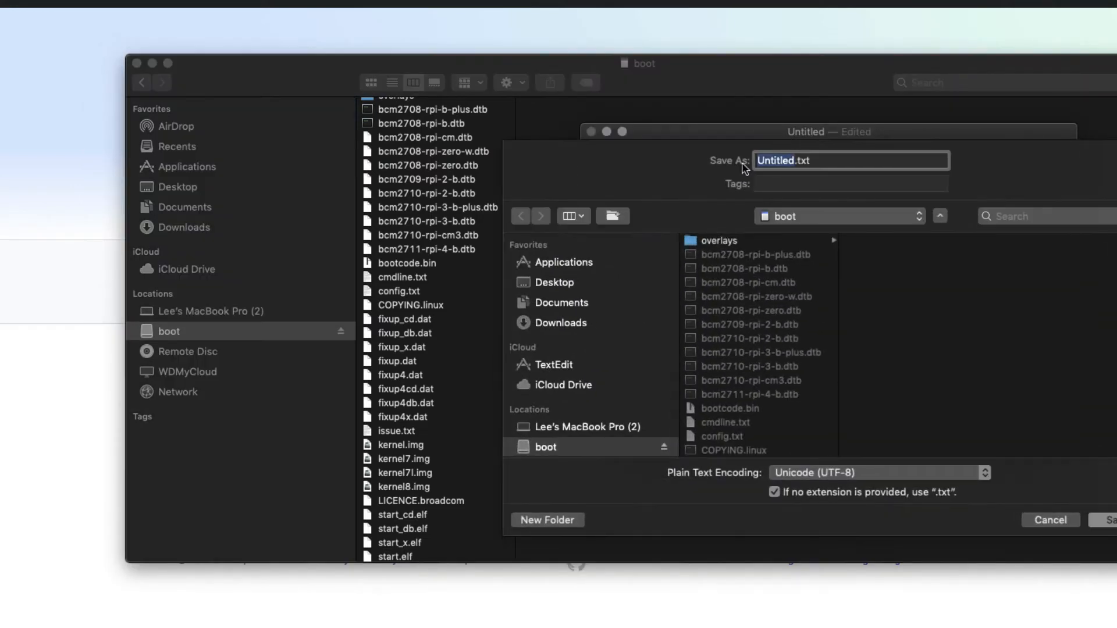
scroll(down, 3)
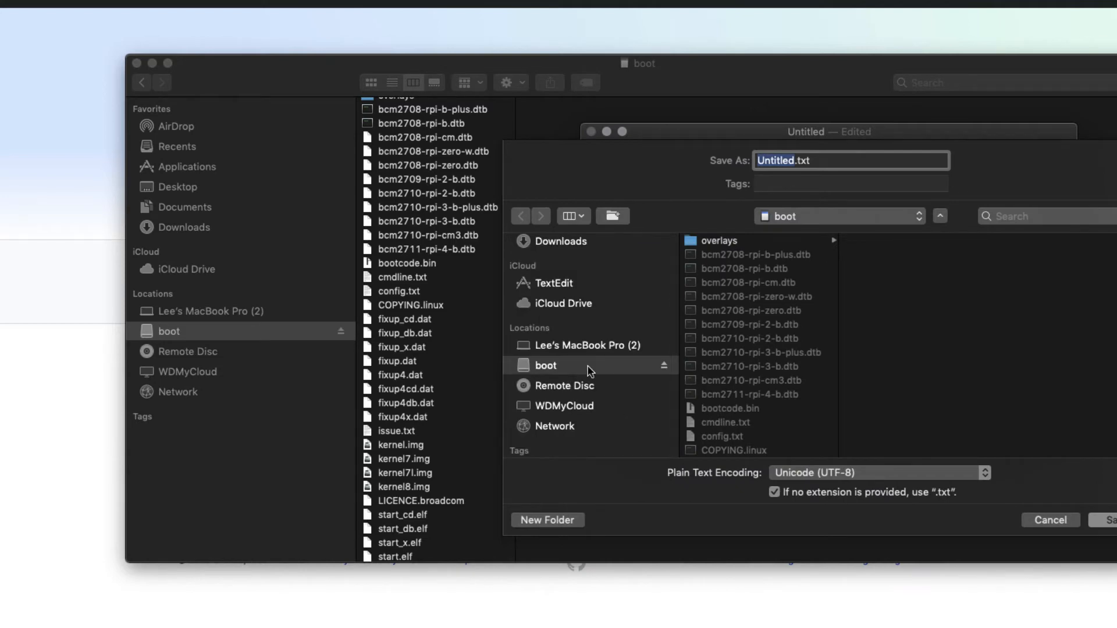
mouse_move(830, 165)
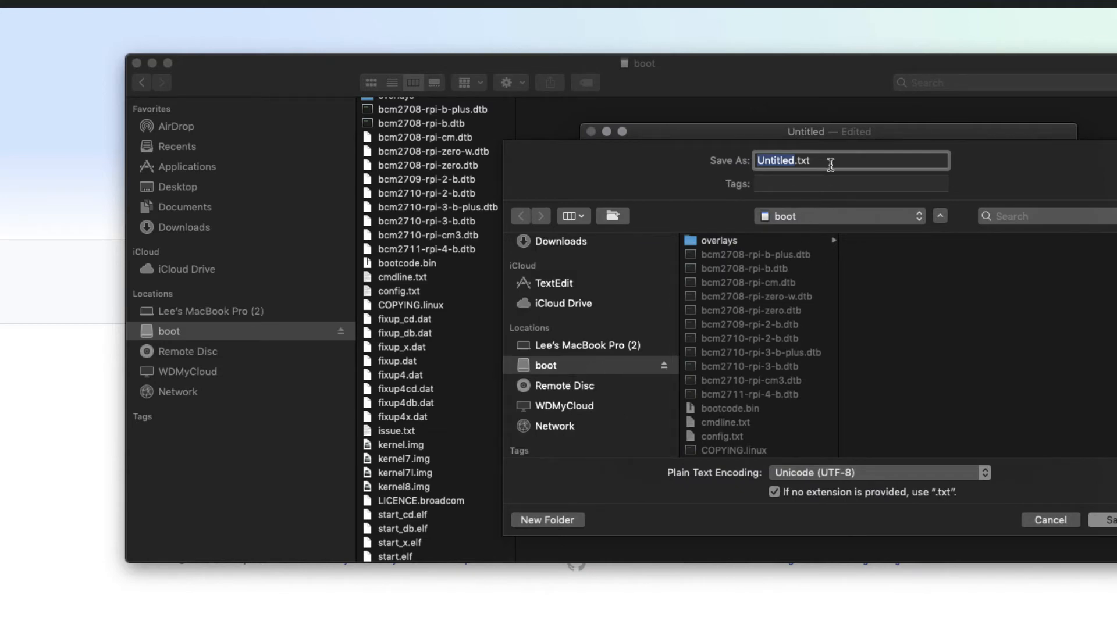
text(ss)
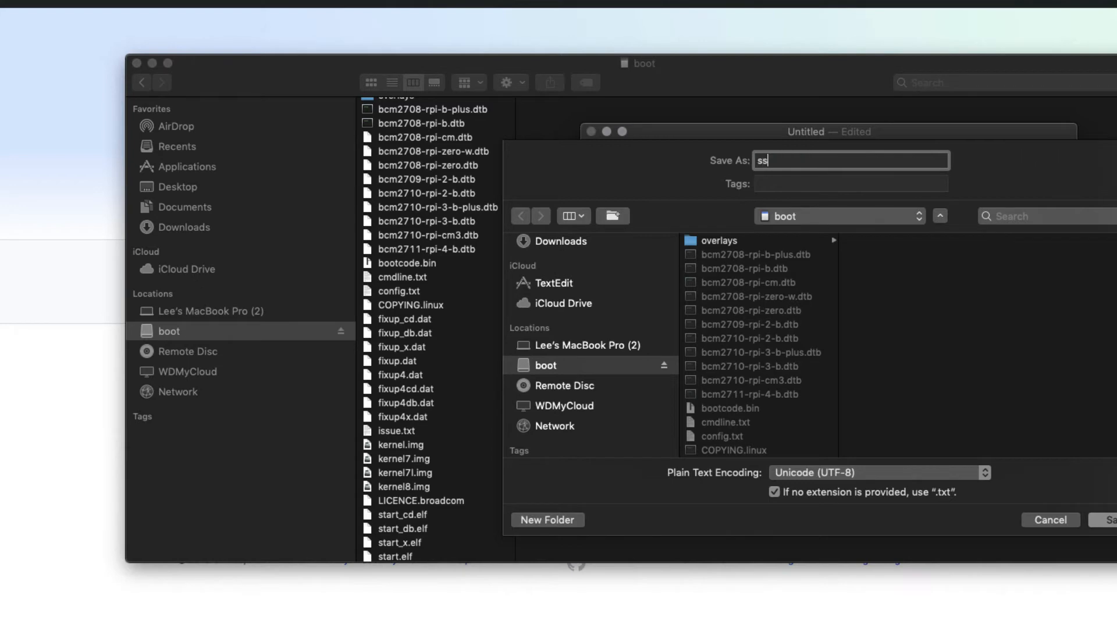
text(h)
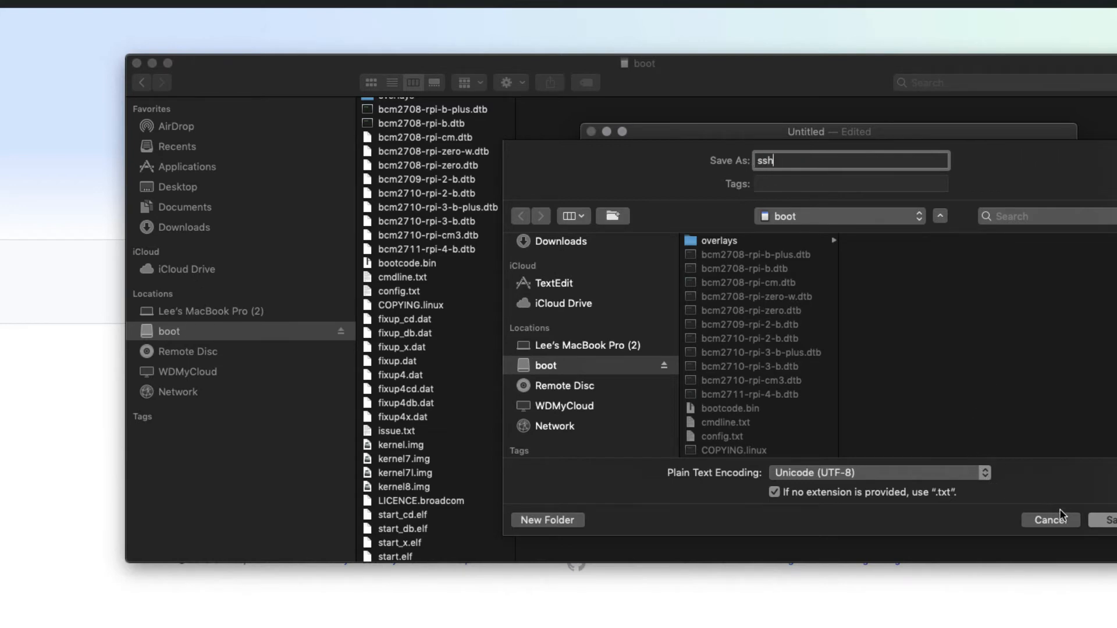
click(775, 492)
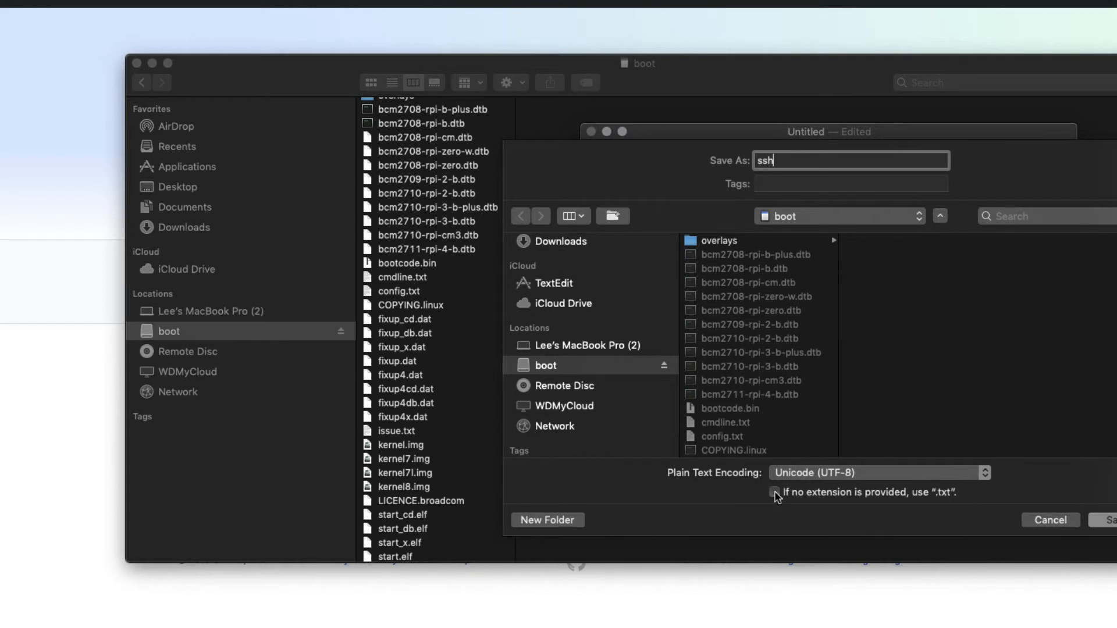
mouse_move(885, 380)
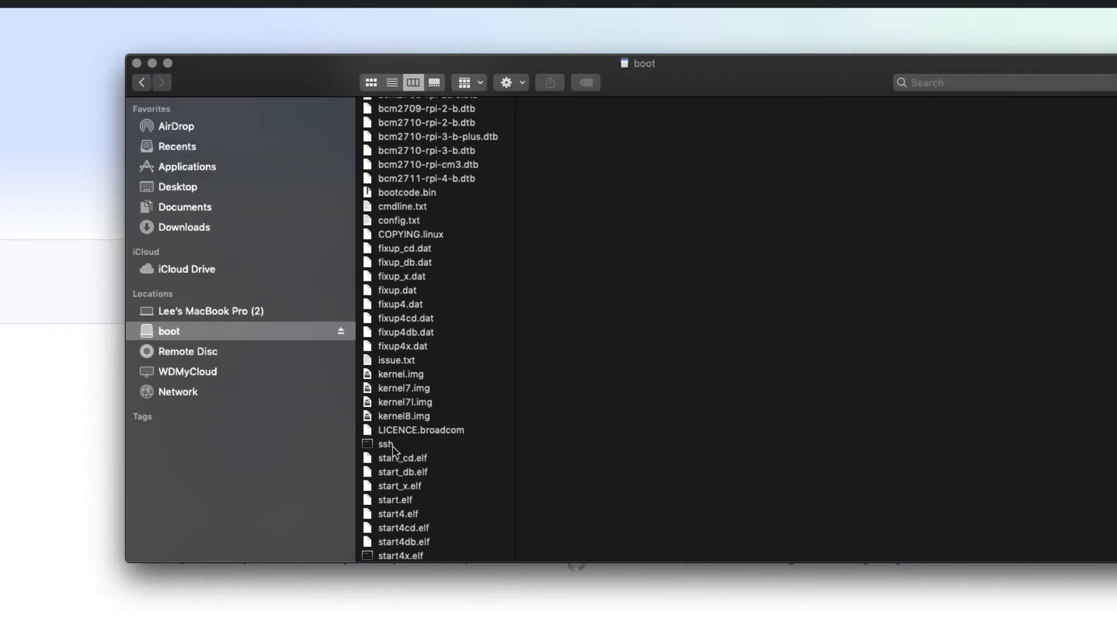
- Select the ssh file on boot to check it is zero bytes
click(387, 444)
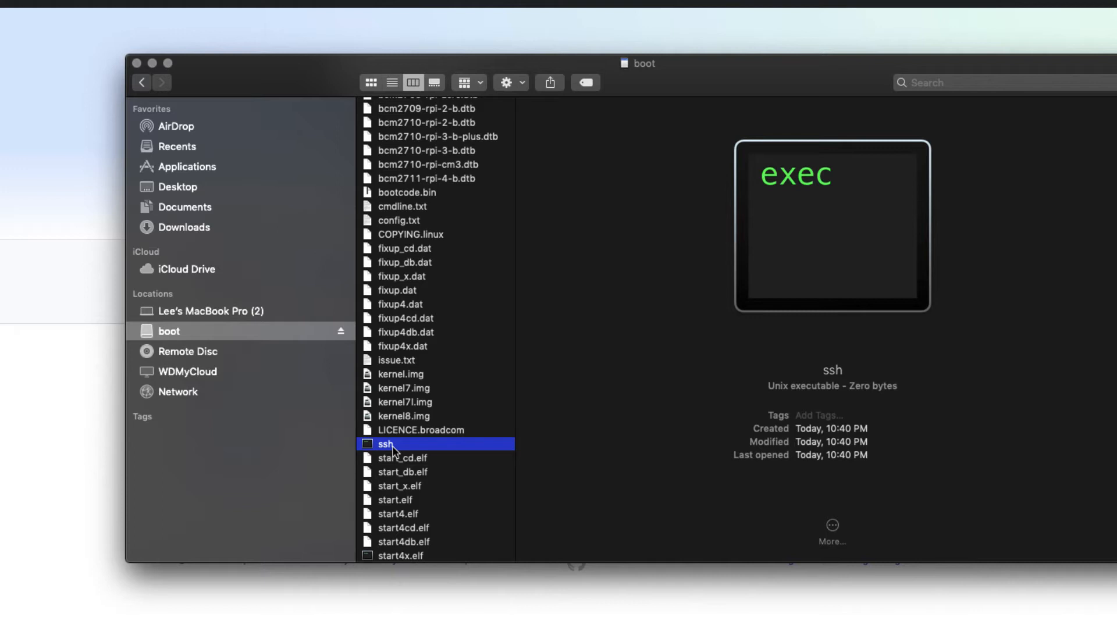
mouse_move(574, 321)
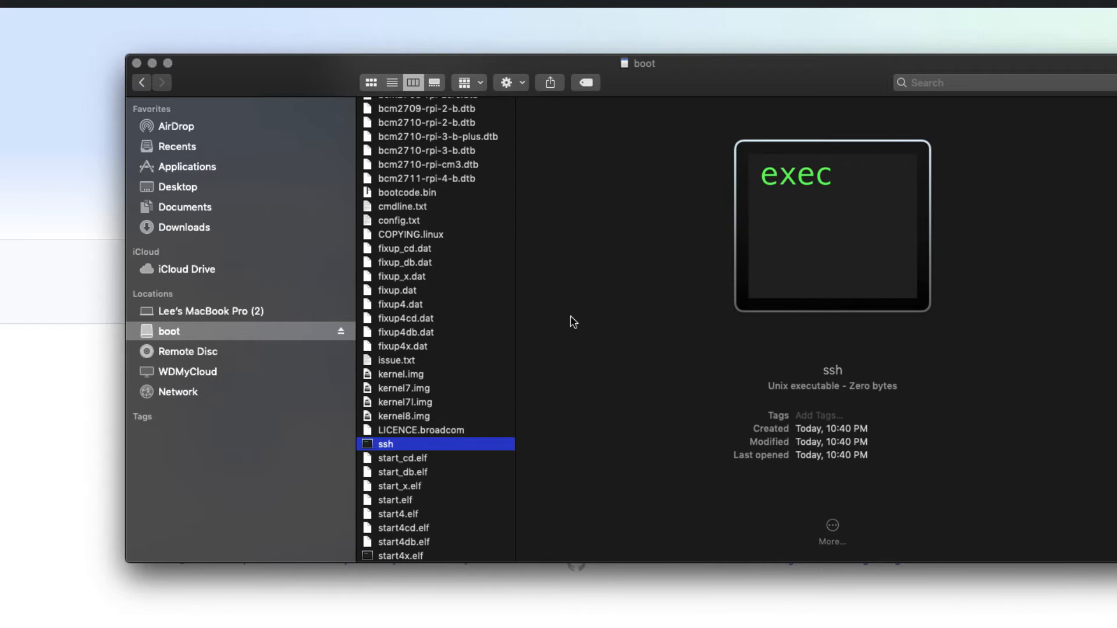
mouse_move(409, 39)
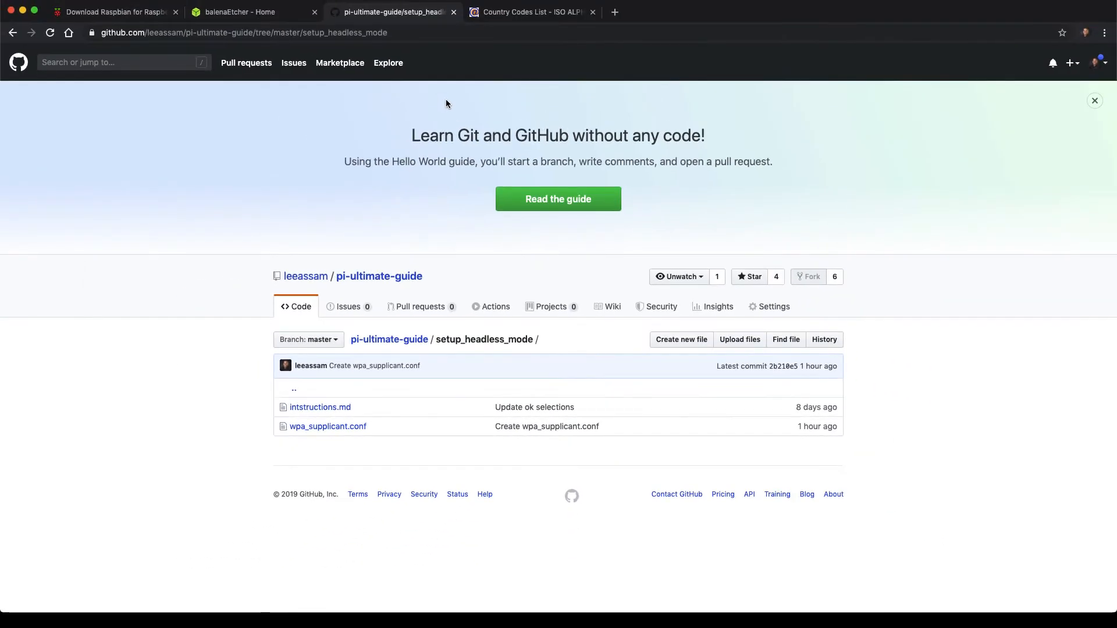
mouse_move(327, 426)
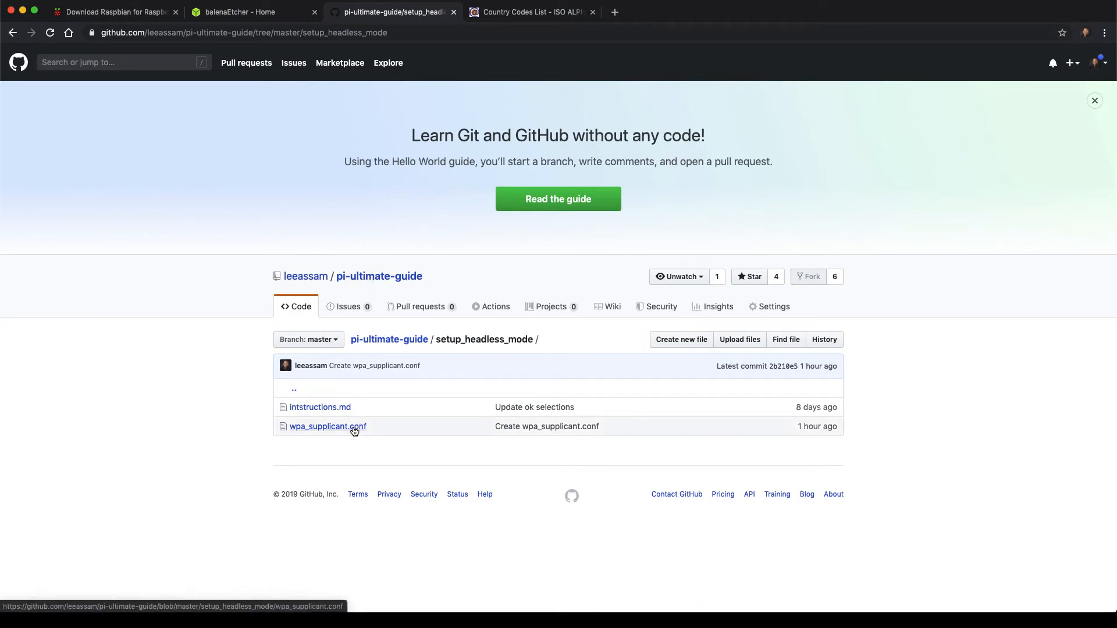
mouse_move(327, 426)
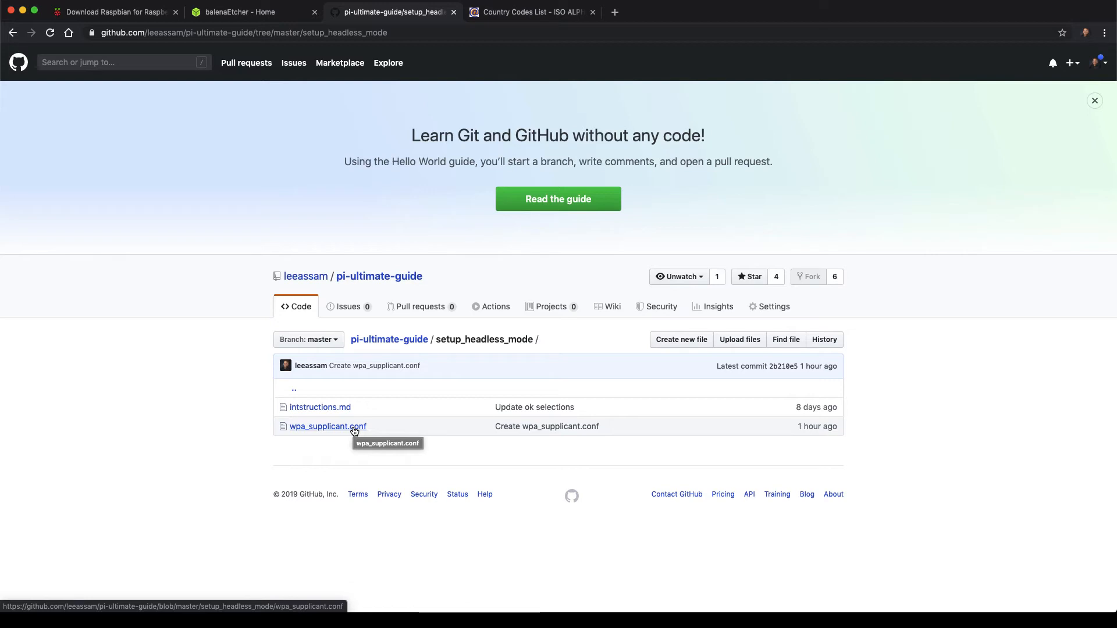
- View the wpa_supplicant.conf template from the setup_headless_mode folder on GitHub
click(327, 426)
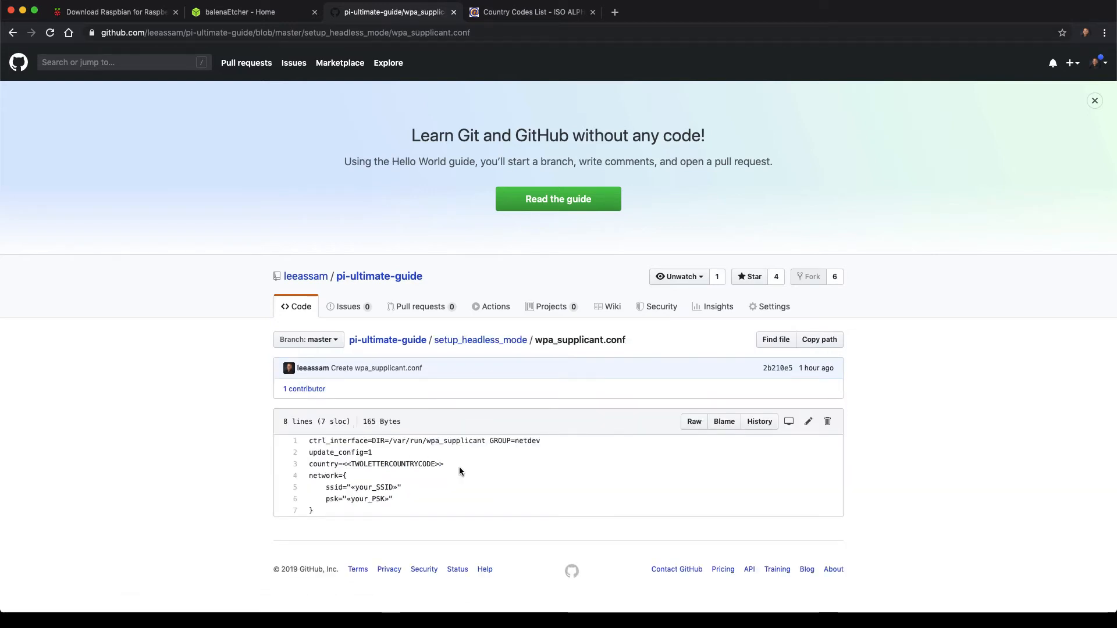
scroll(down, 3)
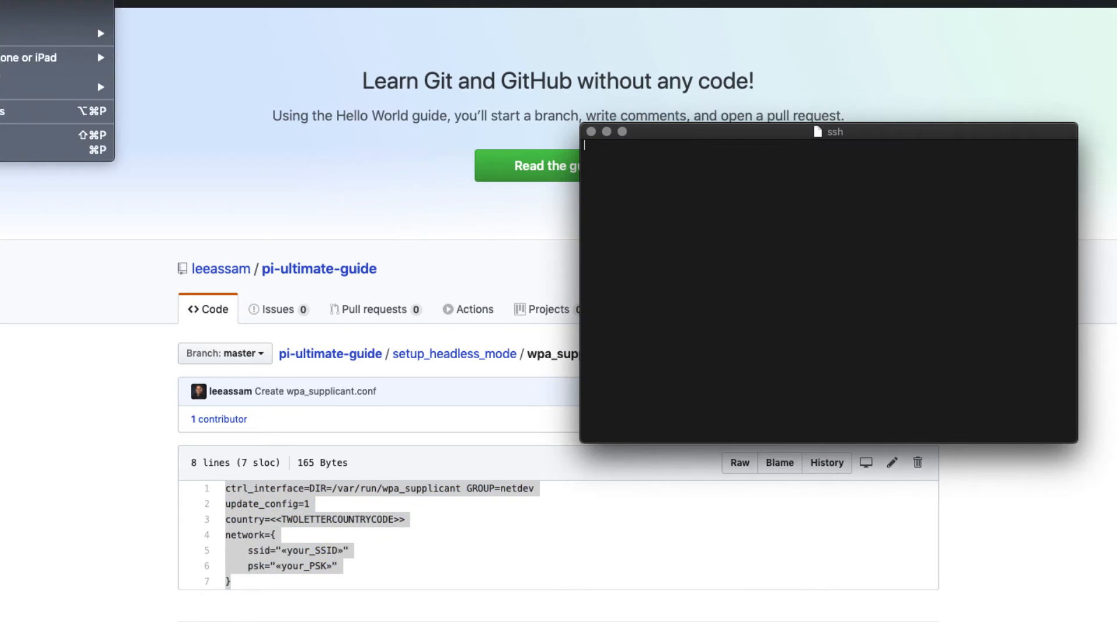
- Place the wpa_supplicant.conf template text in a new untitled TextEdit document
click(1066, 150)
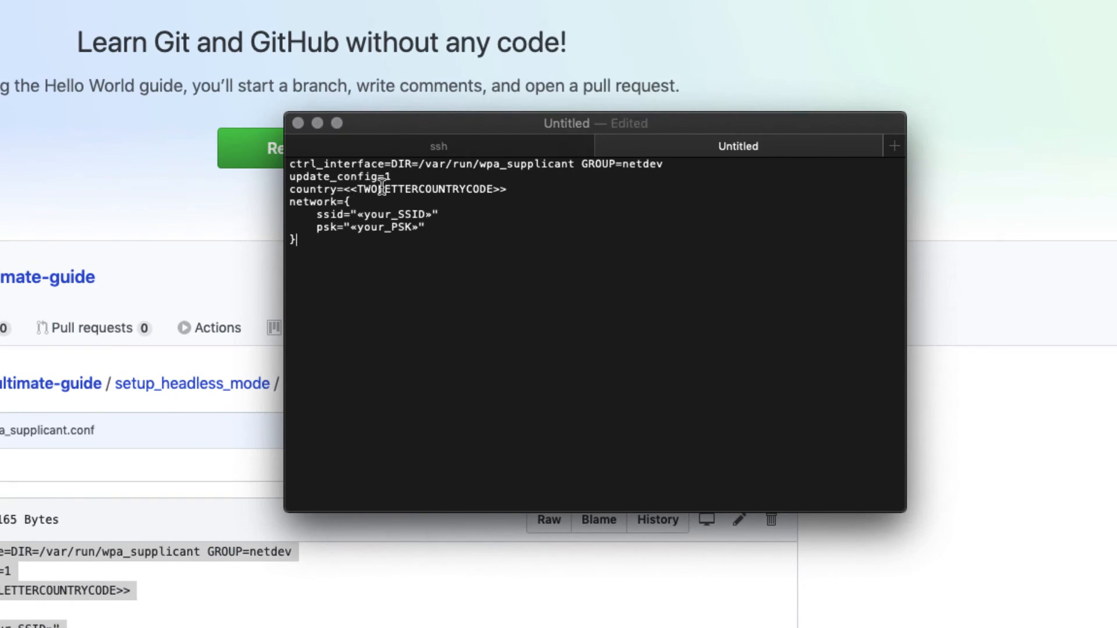
mouse_move(397, 165)
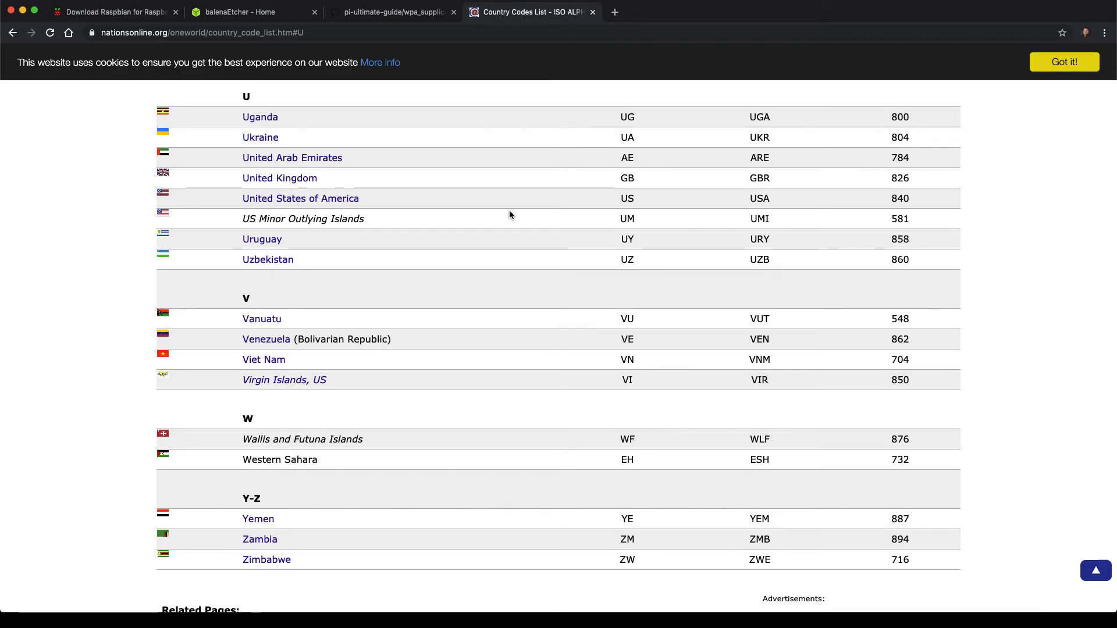
- Scroll the nationsonline.org ISO list to find the United States Alpha-2 code
scroll(up, 3)
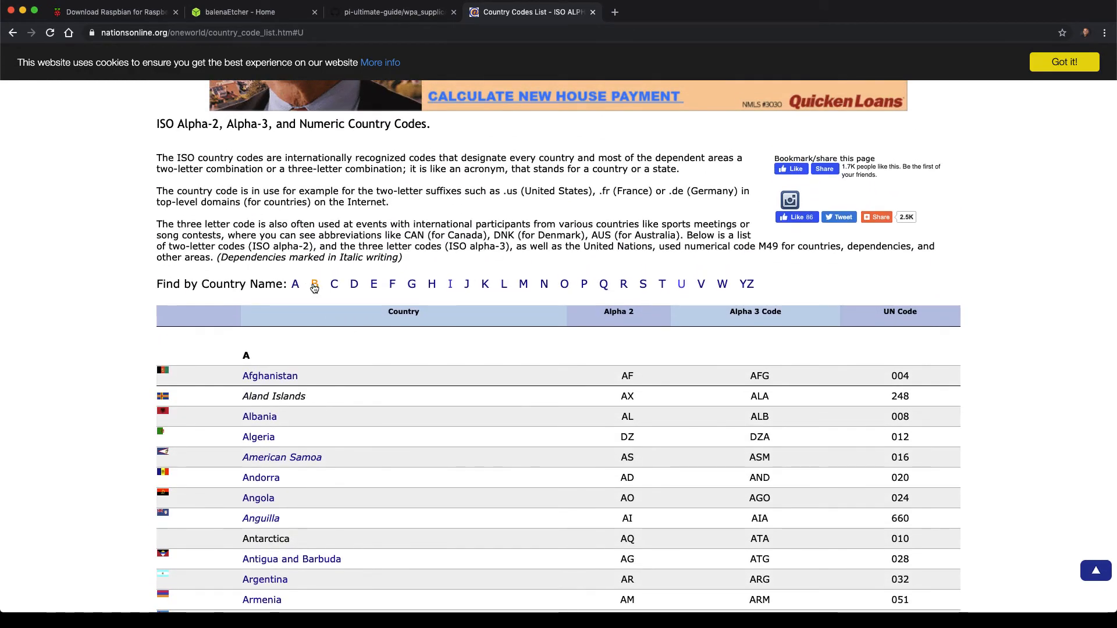
mouse_move(315, 283)
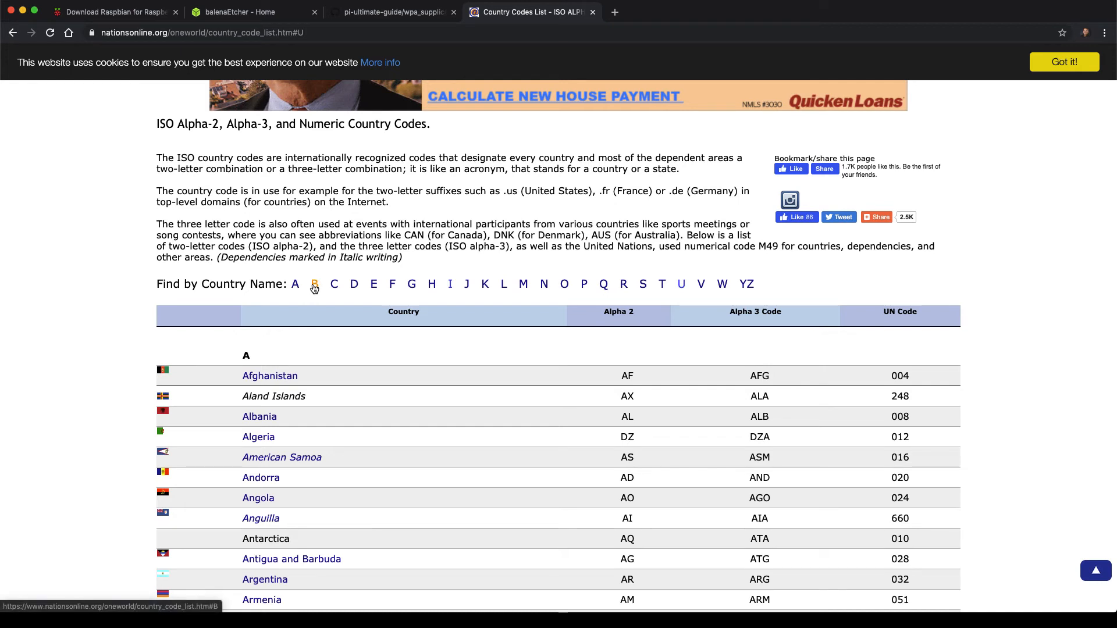
mouse_move(680, 284)
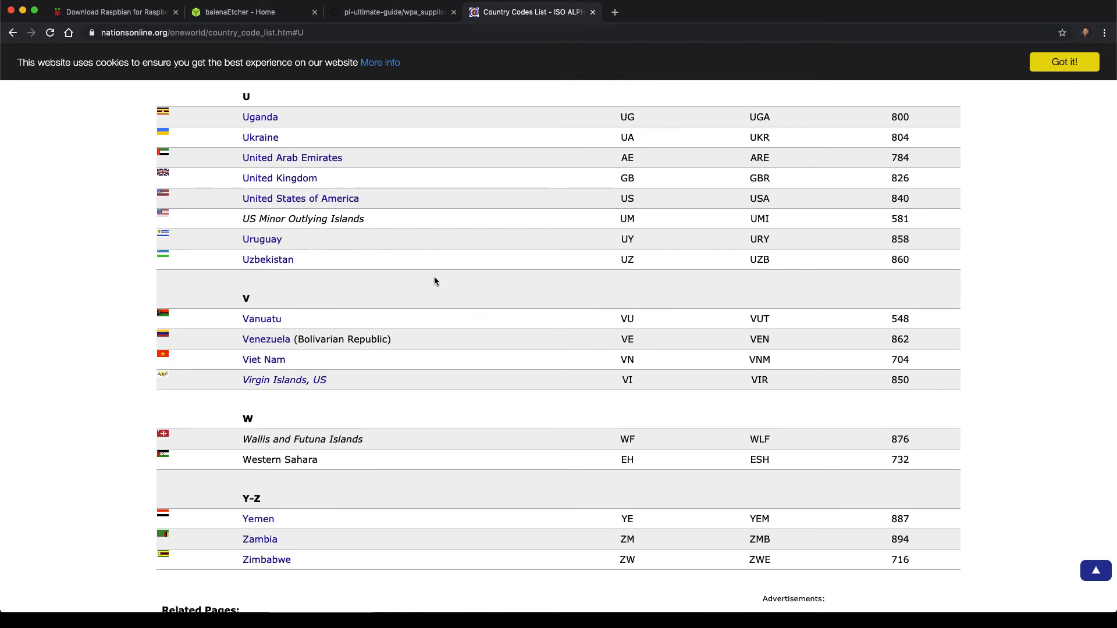
mouse_move(625, 203)
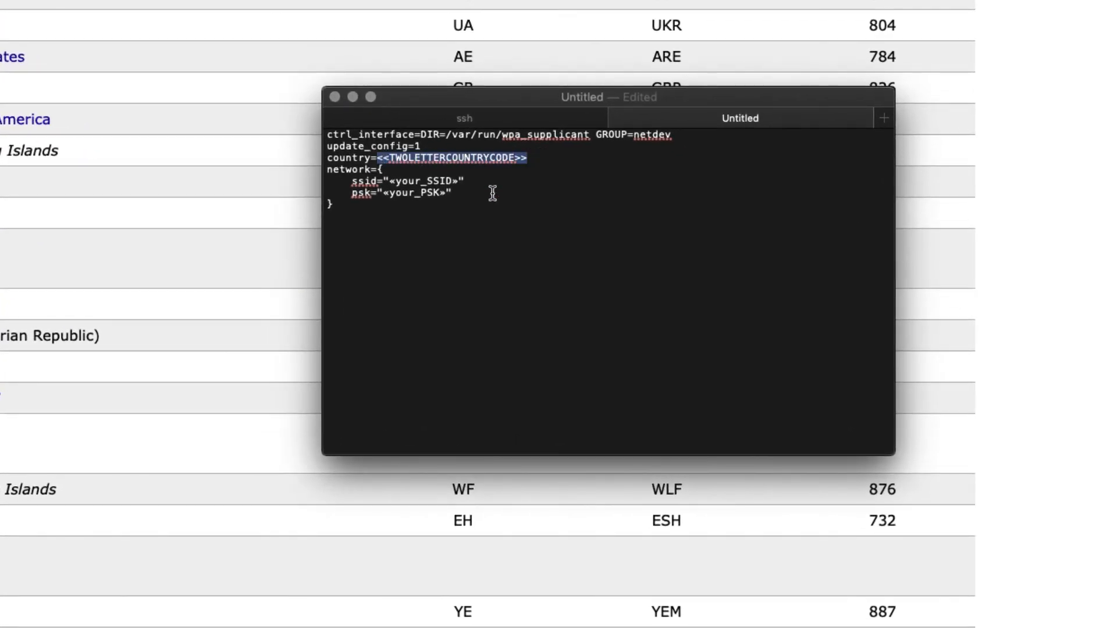
- Set country=US and replace the SSID and PSK placeholders with typed sample values
text(US)
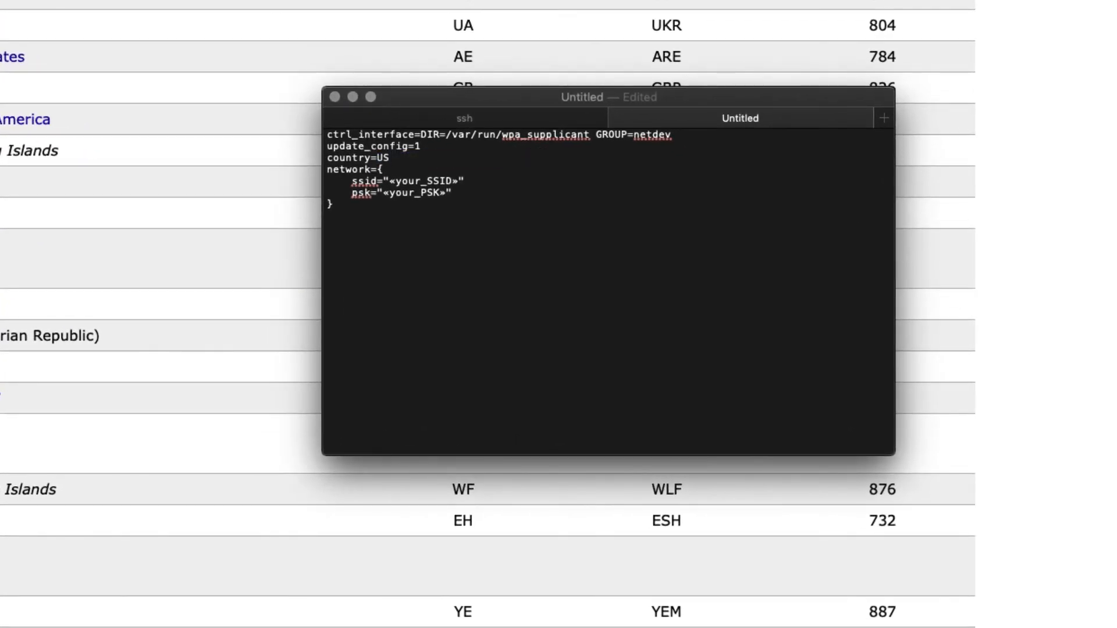
mouse_move(460, 199)
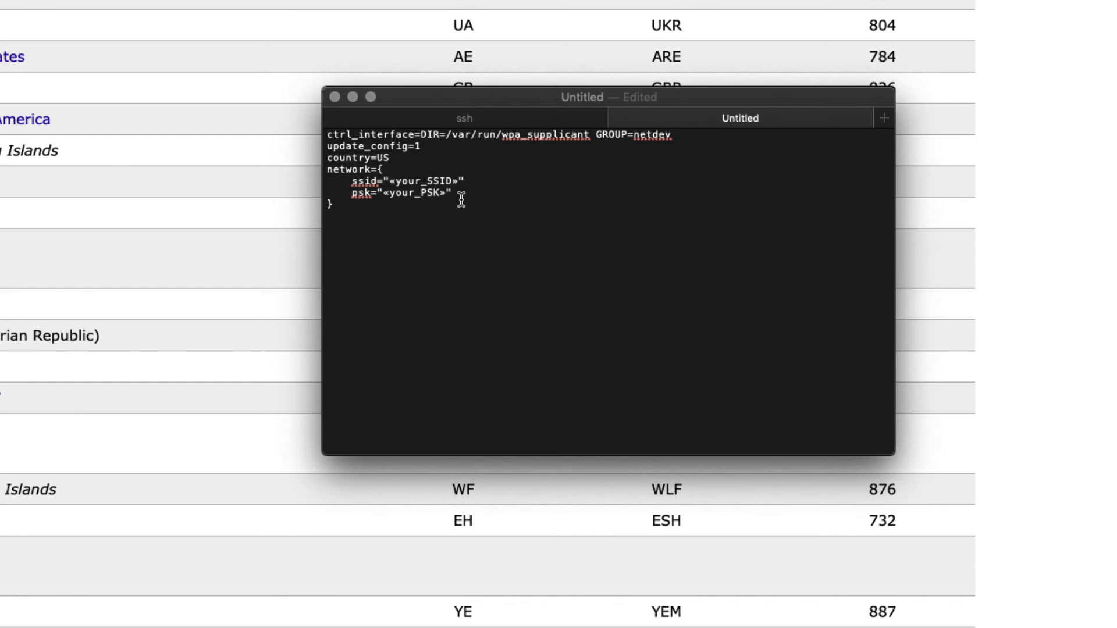
click(390, 158)
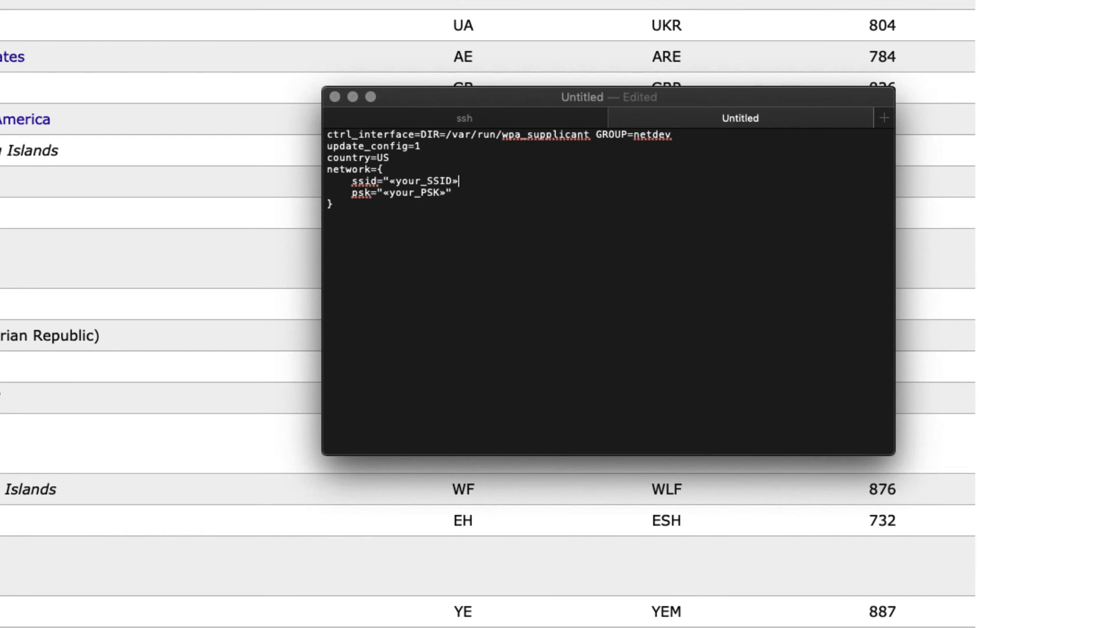
key(backspace)
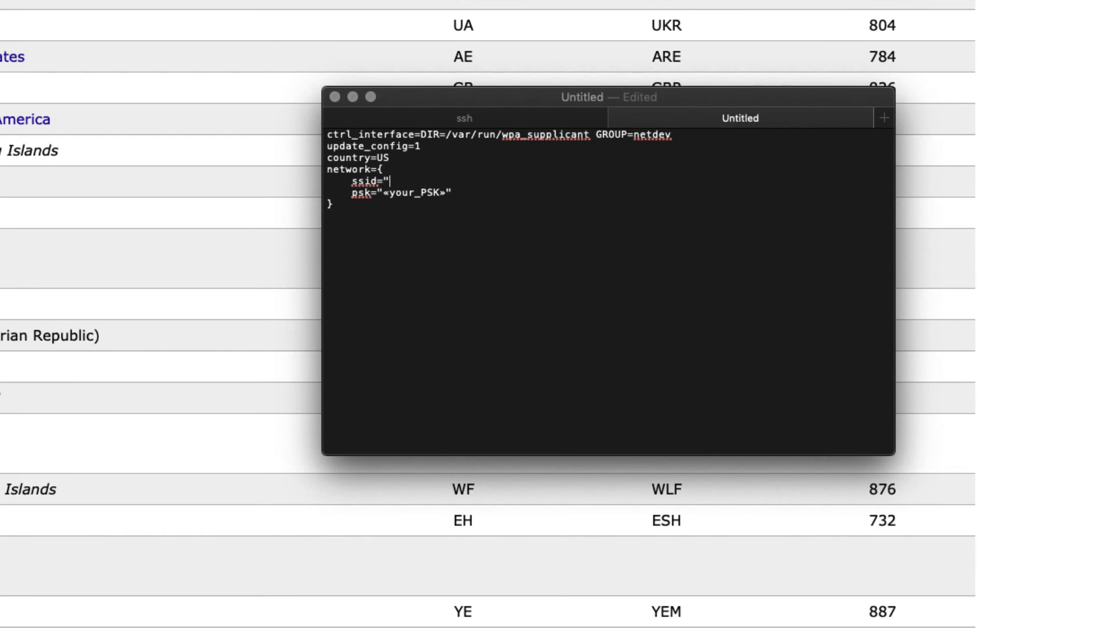
text(aoispoifdpsoi")
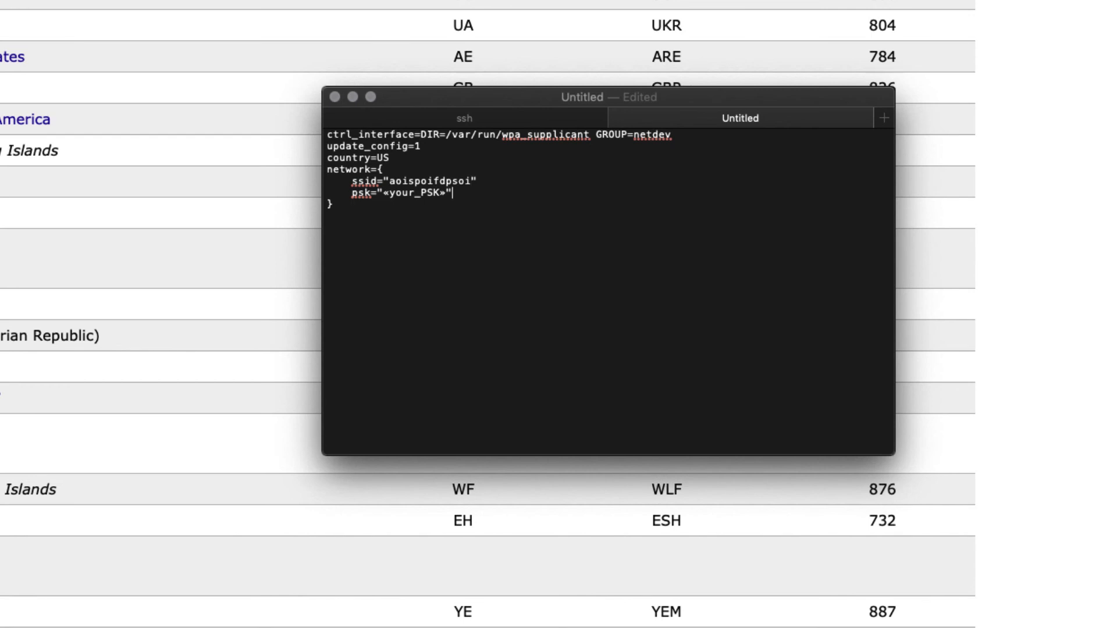
key(Backspace)
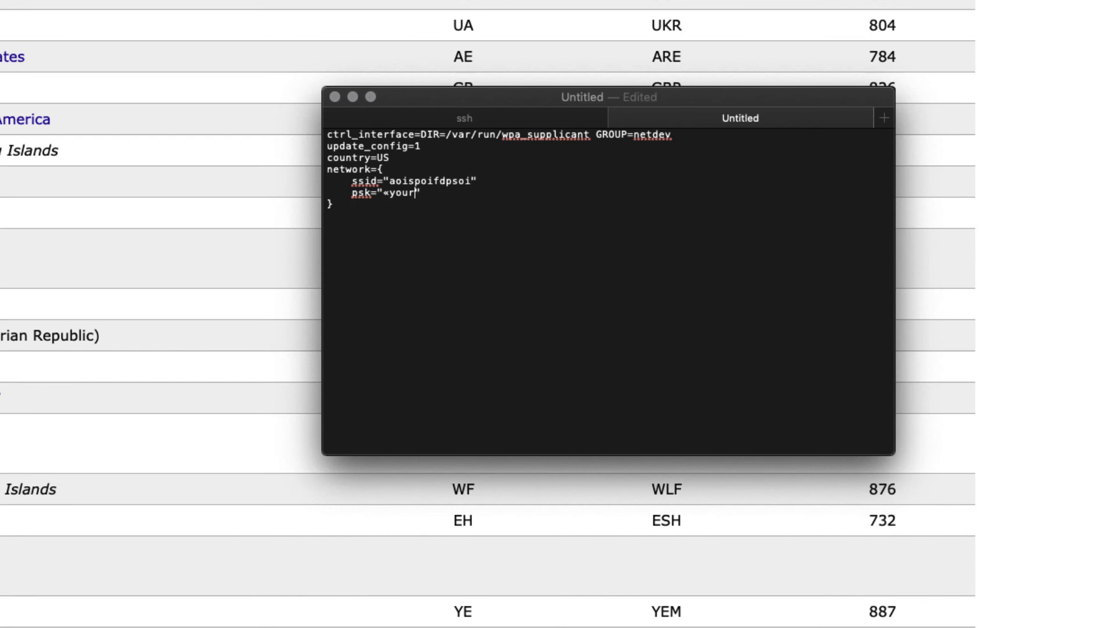
text(d)
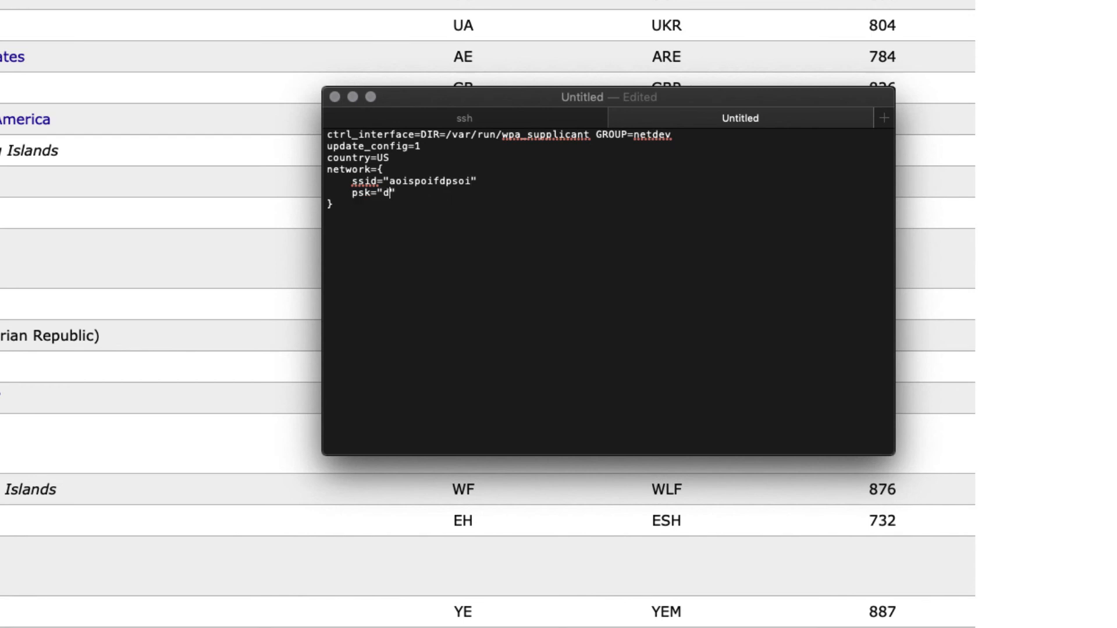
text(kkkkhkh)
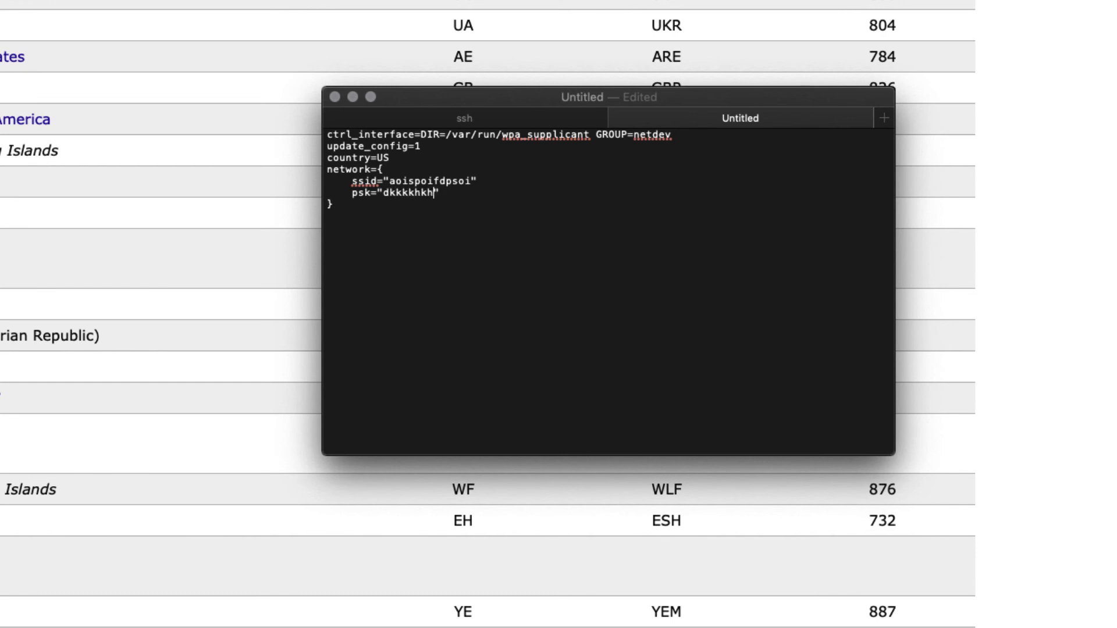
text(hfkhdk)
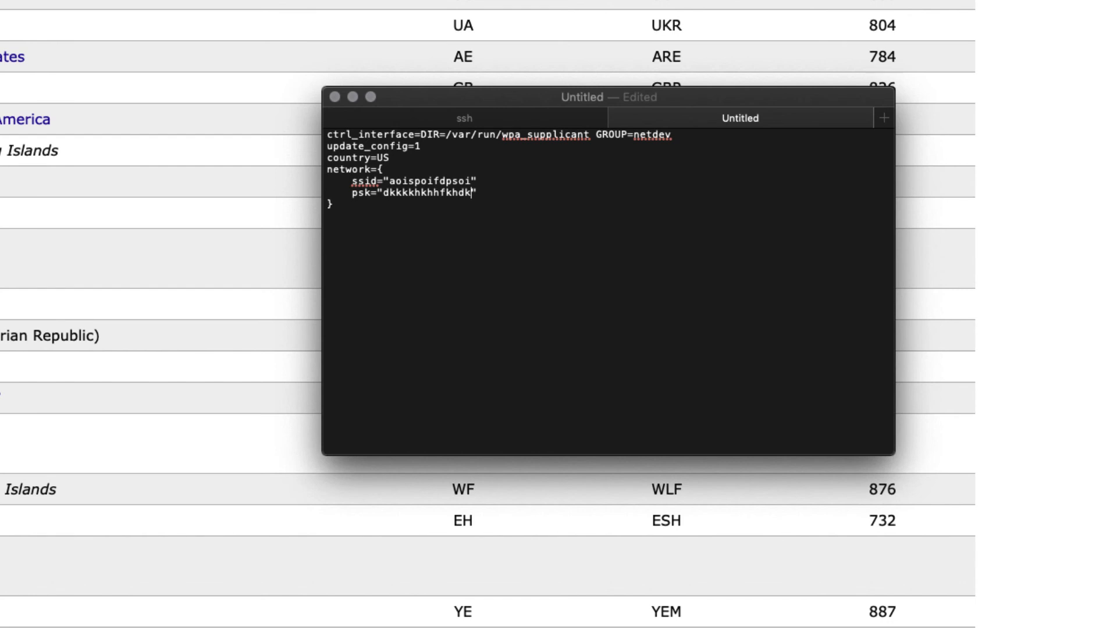
- Save the config on boot as wpa_supplicant.conf with the .txt extension option off
key(cmd+s)
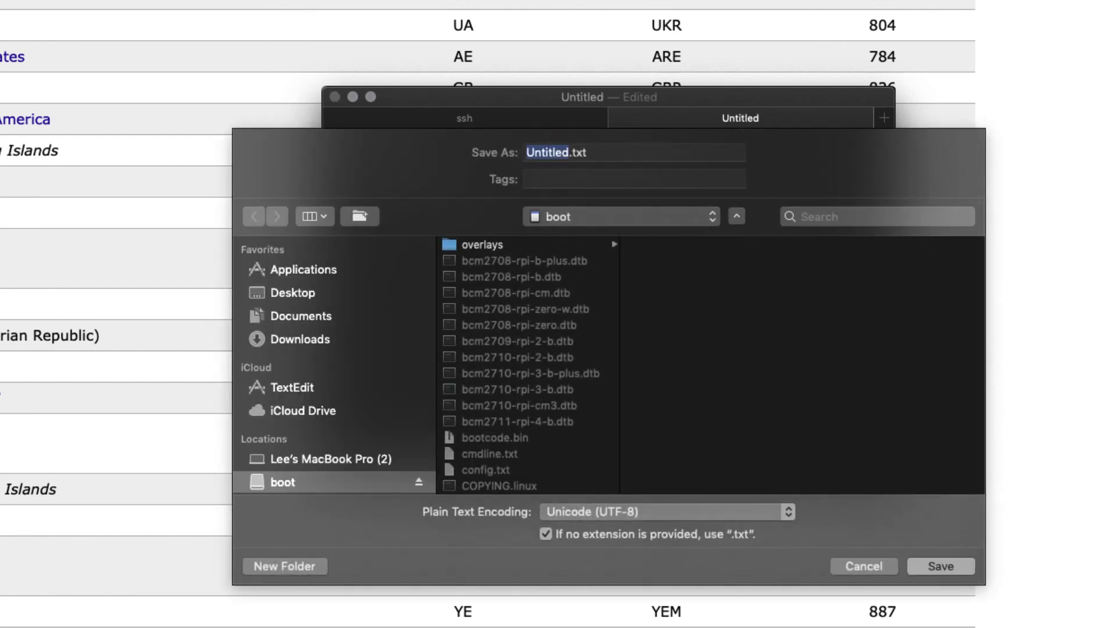
click(633, 152)
text(wpa)
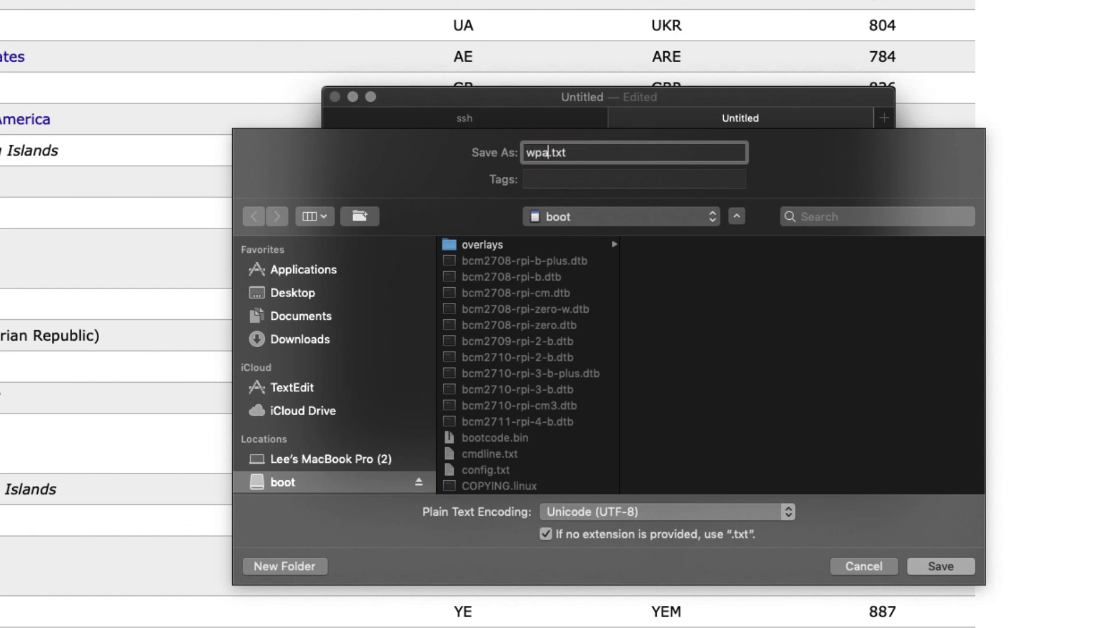
text(_supplicant)
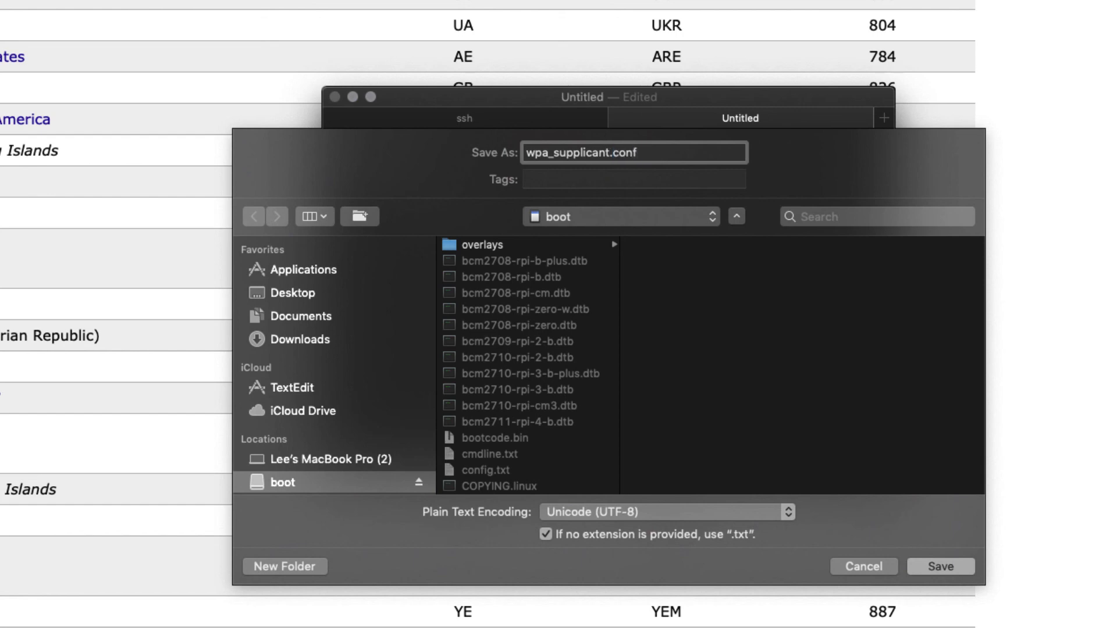
mouse_move(542, 514)
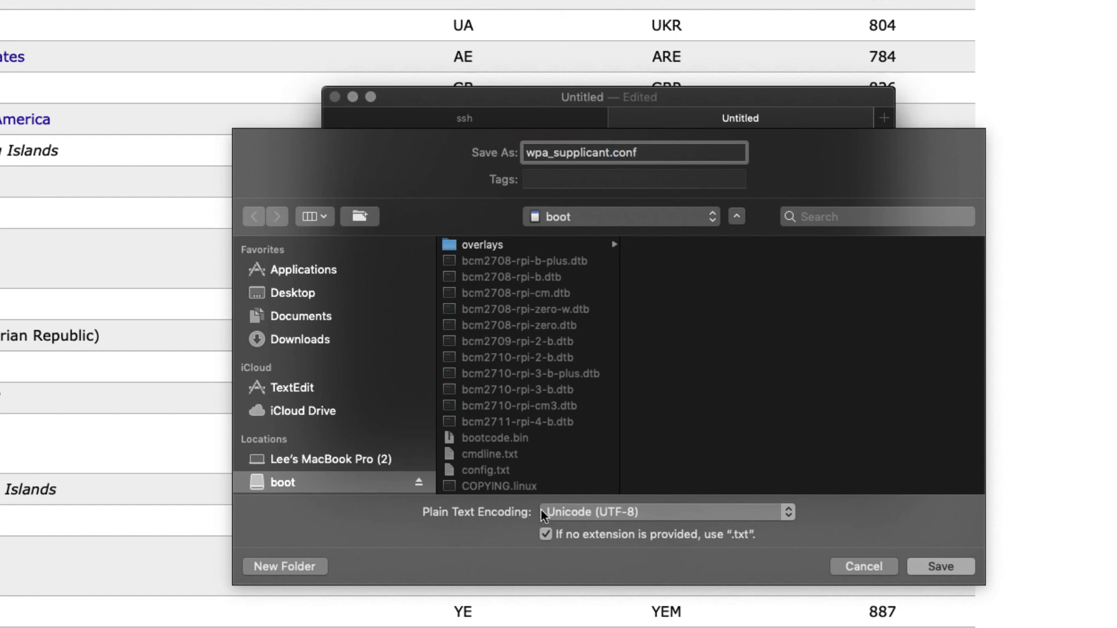
click(546, 535)
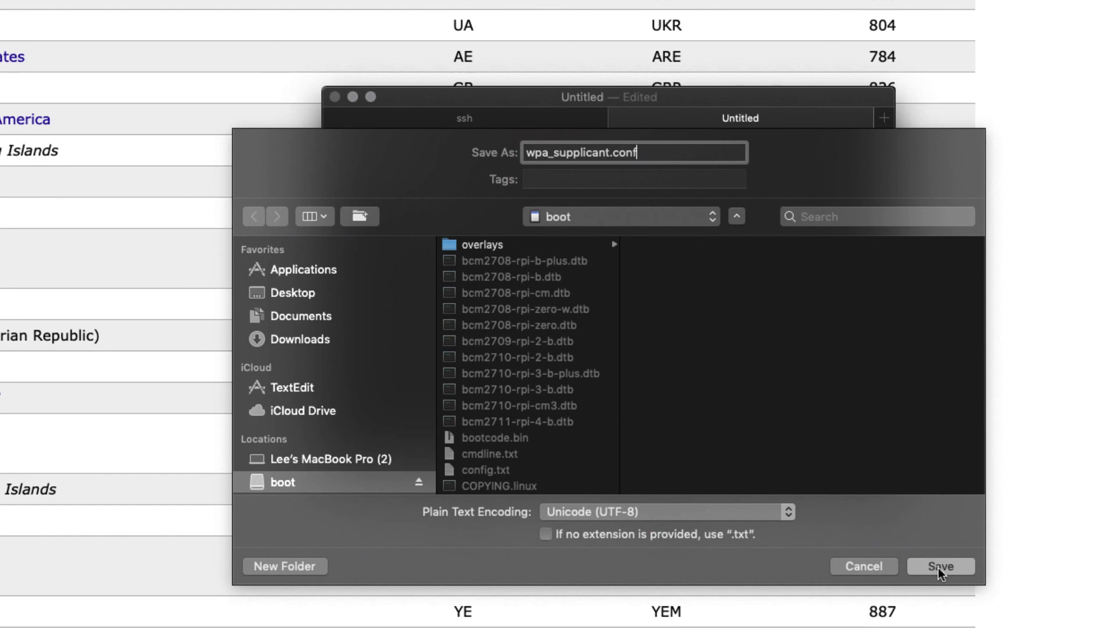
click(939, 566)
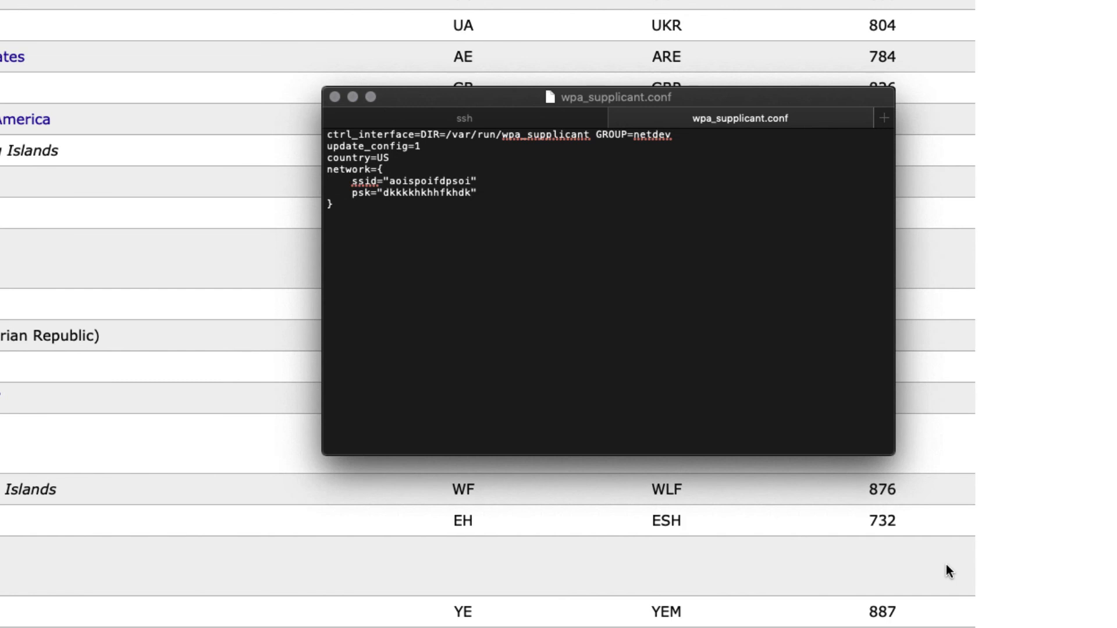
click(472, 193)
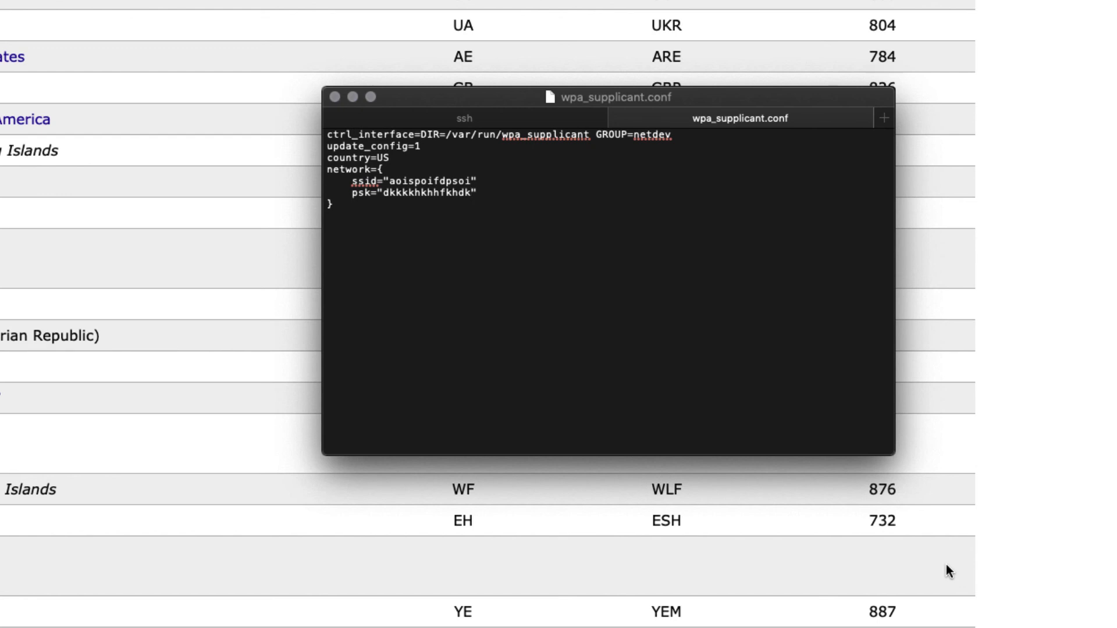
click(472, 193)
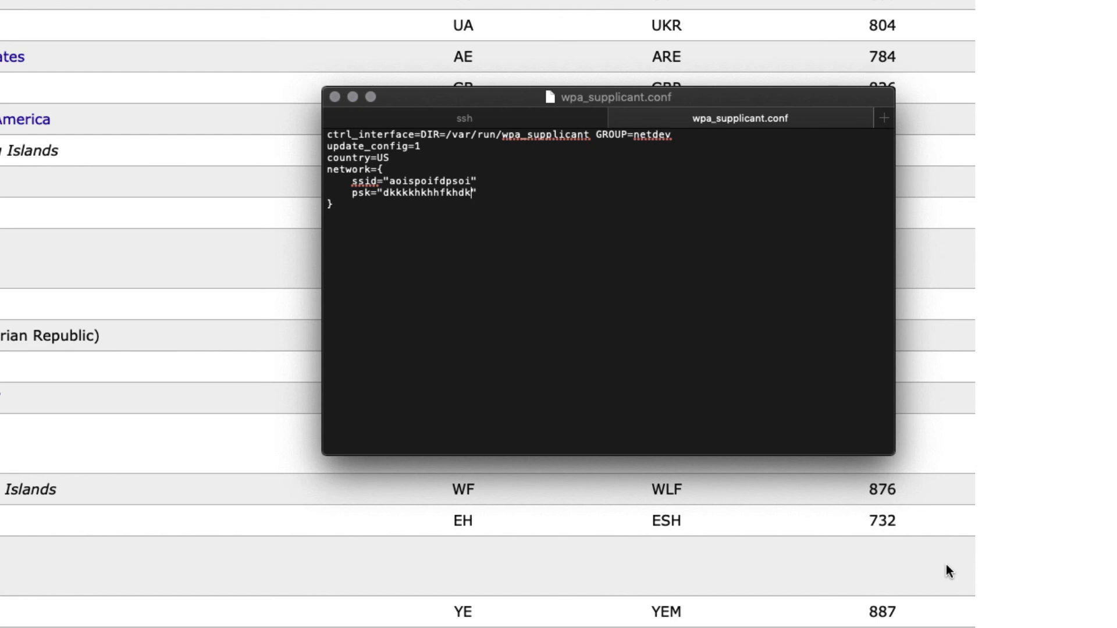